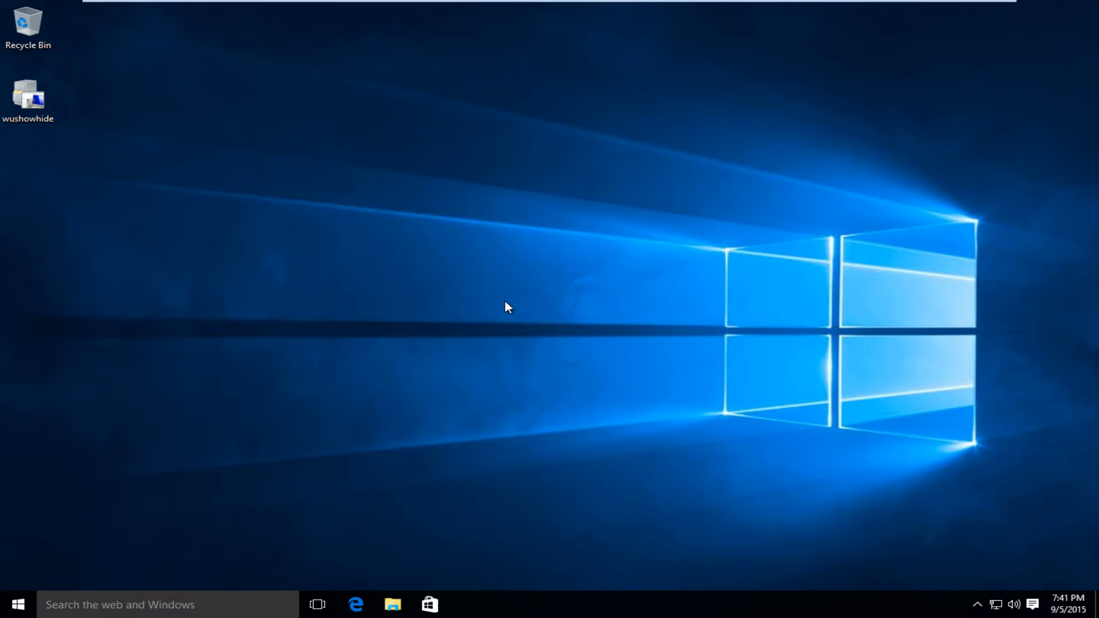
mouse_move(181, 215)
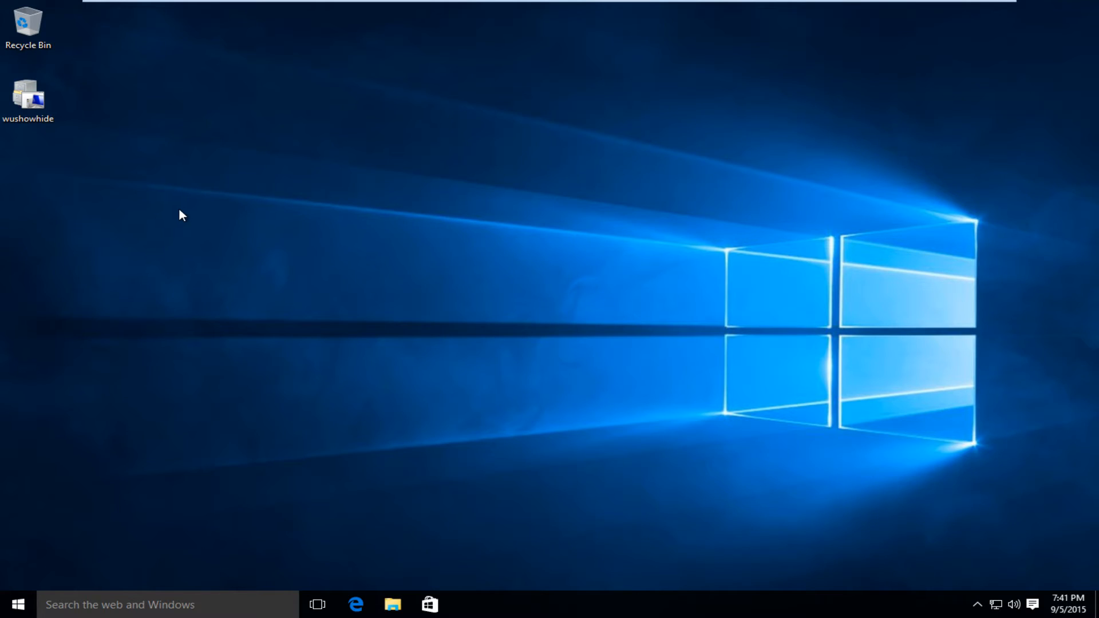
- Launch the Show or hide updates troubleshooter from the wushowhide.diagcab desktop icon
left_click(28, 94)
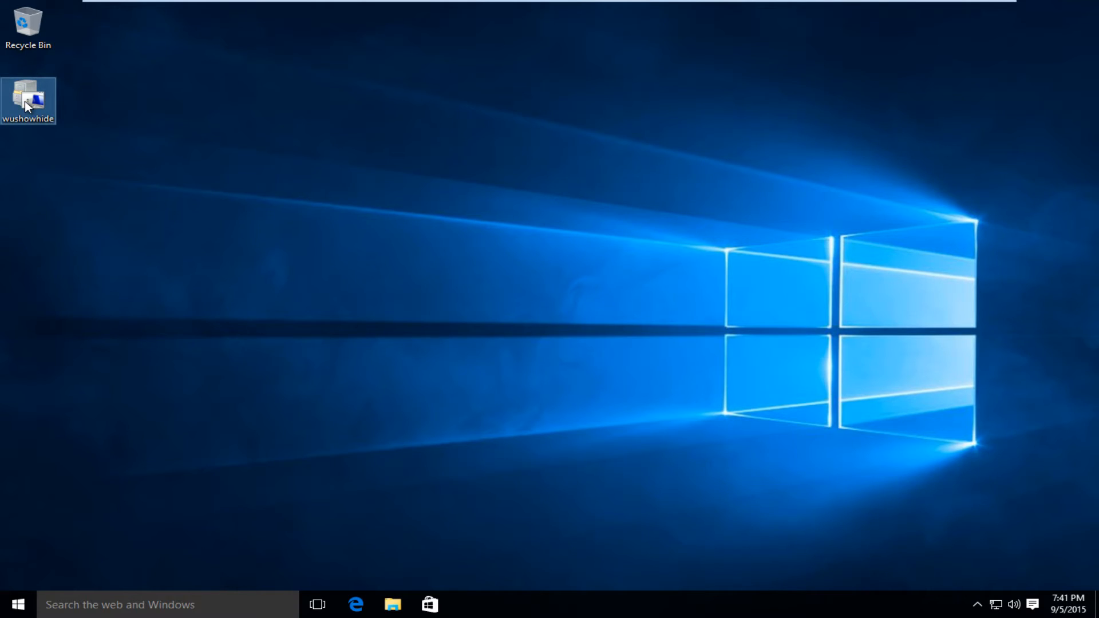
mouse_move(28, 100)
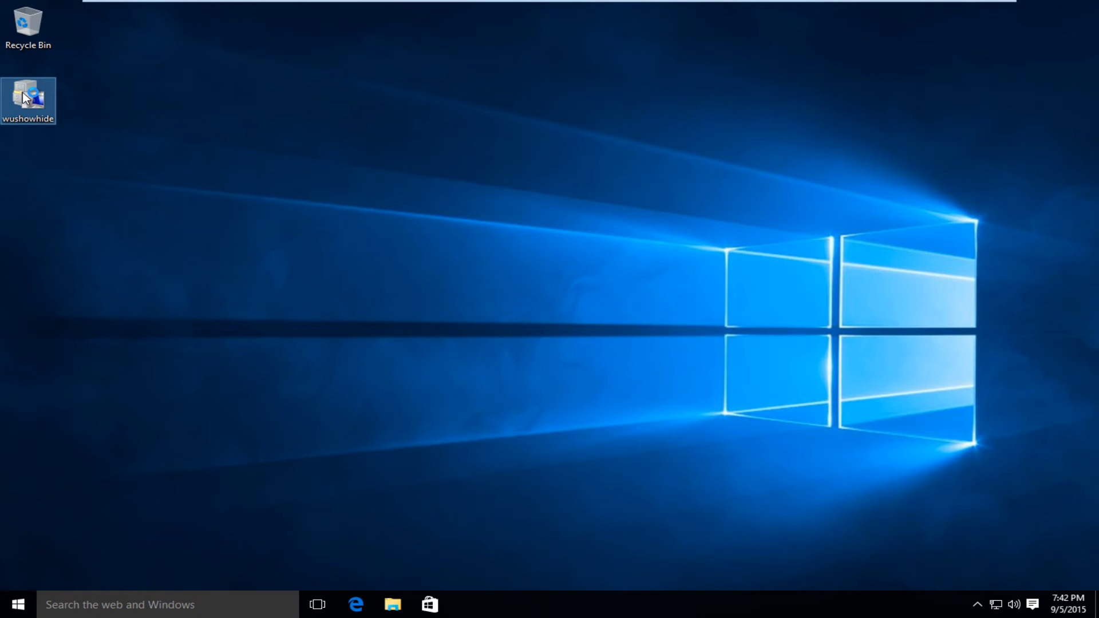
double_click(28, 101)
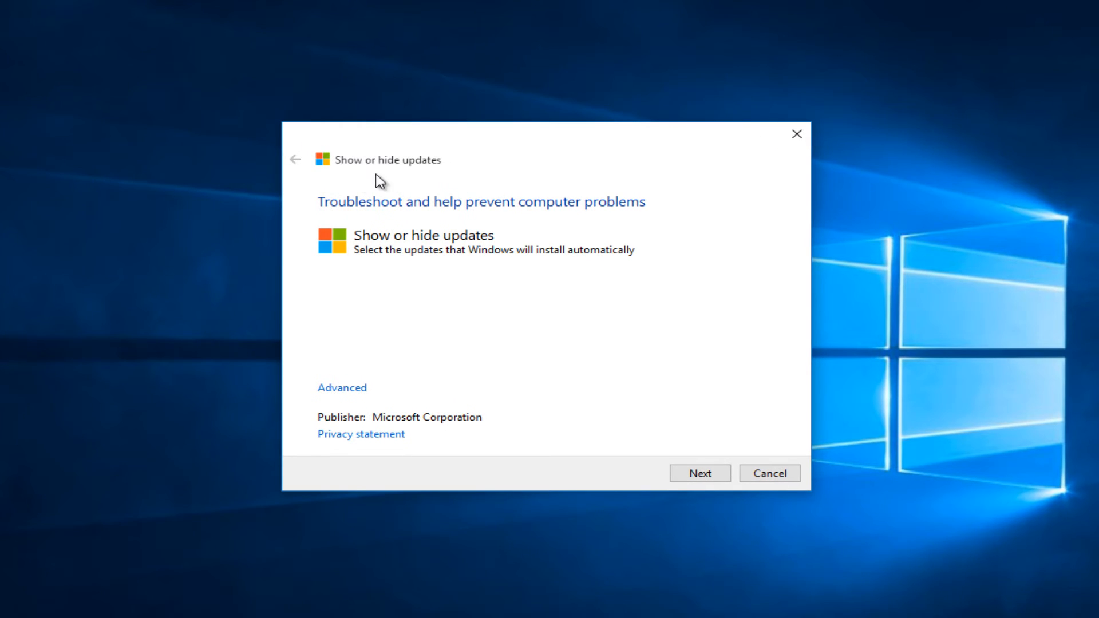
mouse_move(416, 172)
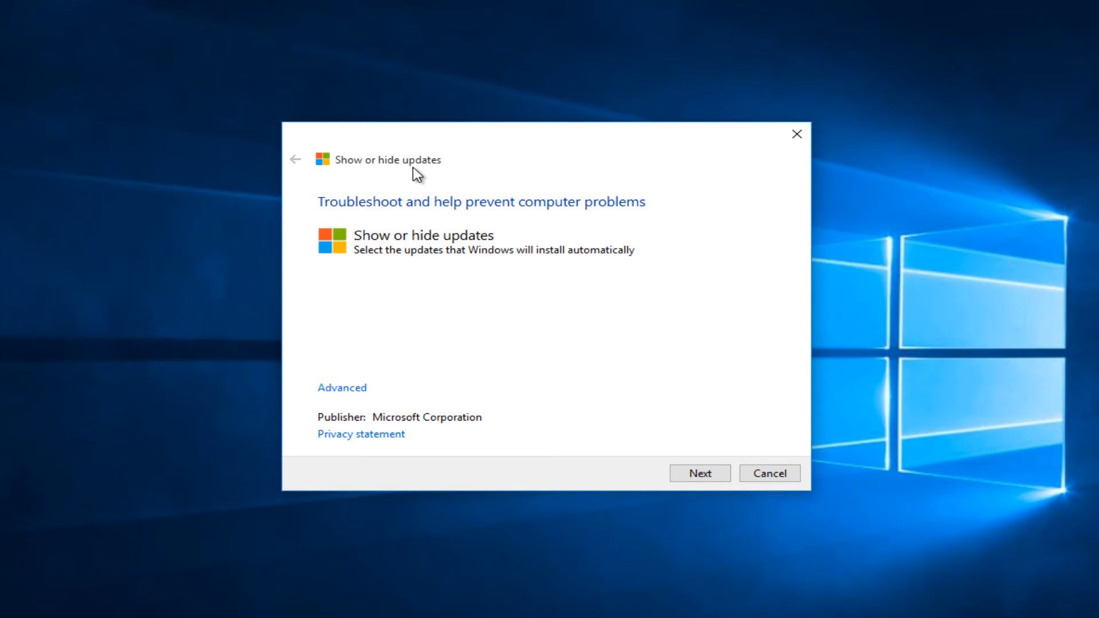
mouse_move(667, 221)
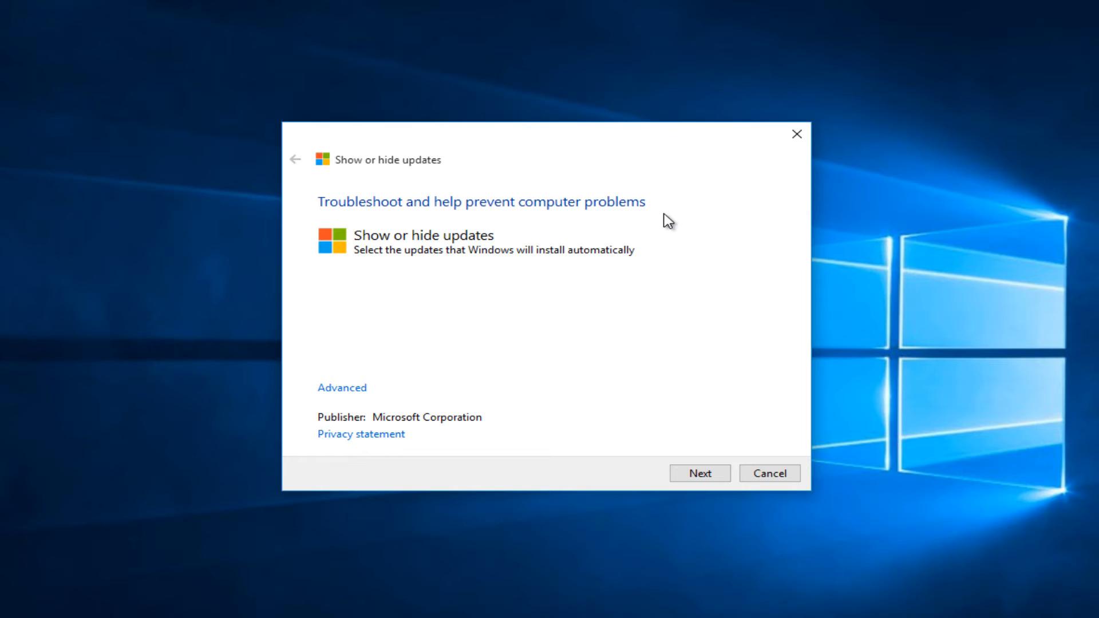
mouse_move(221, 228)
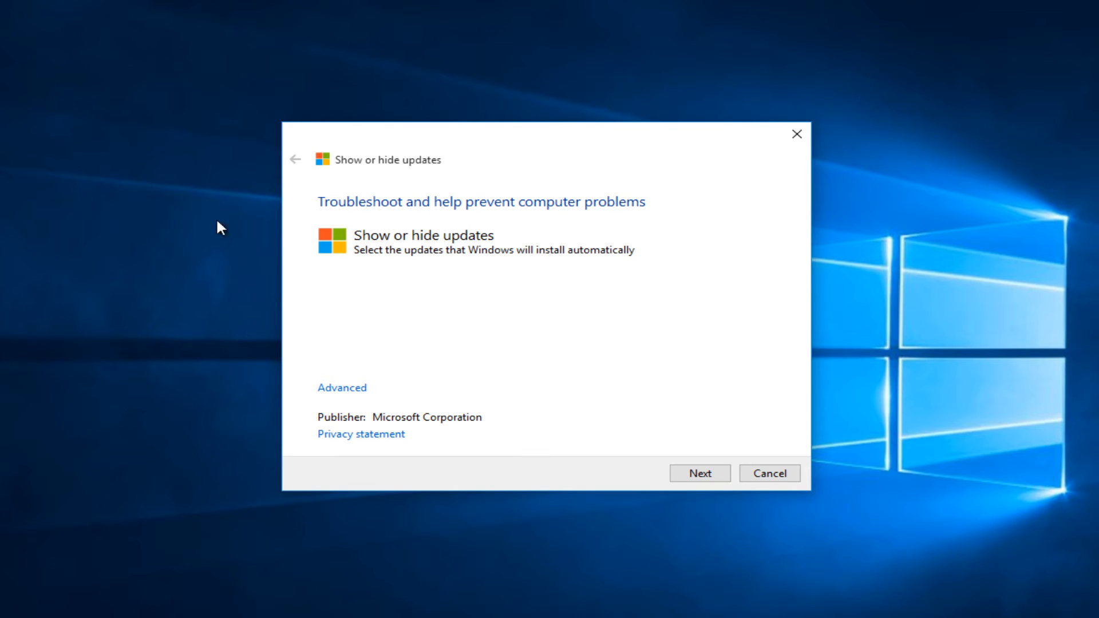
mouse_move(577, 295)
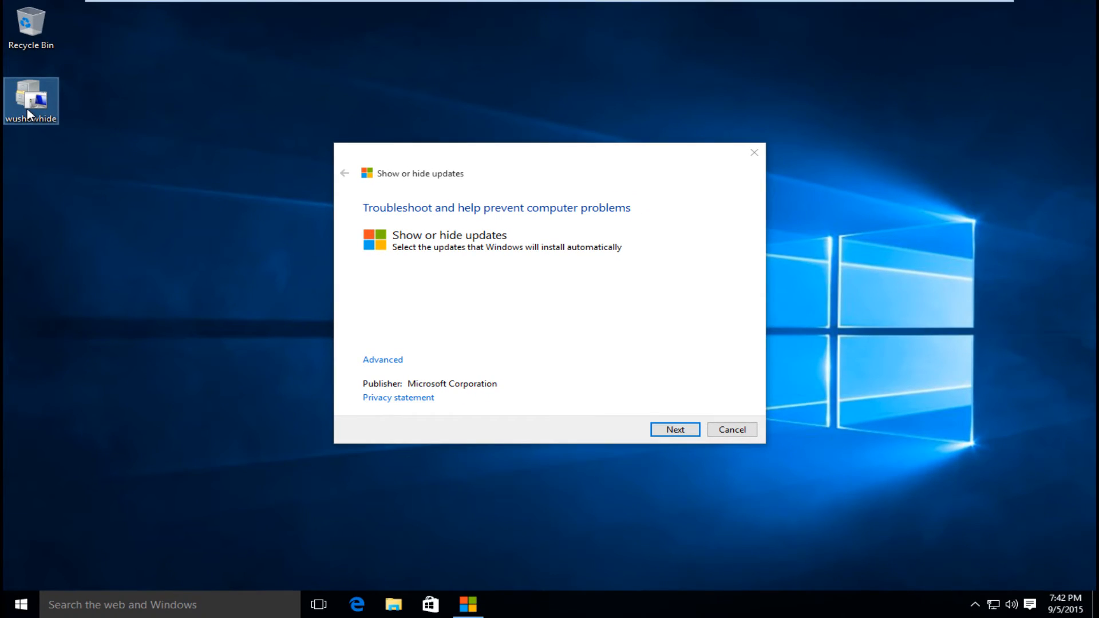
right_click(30, 100)
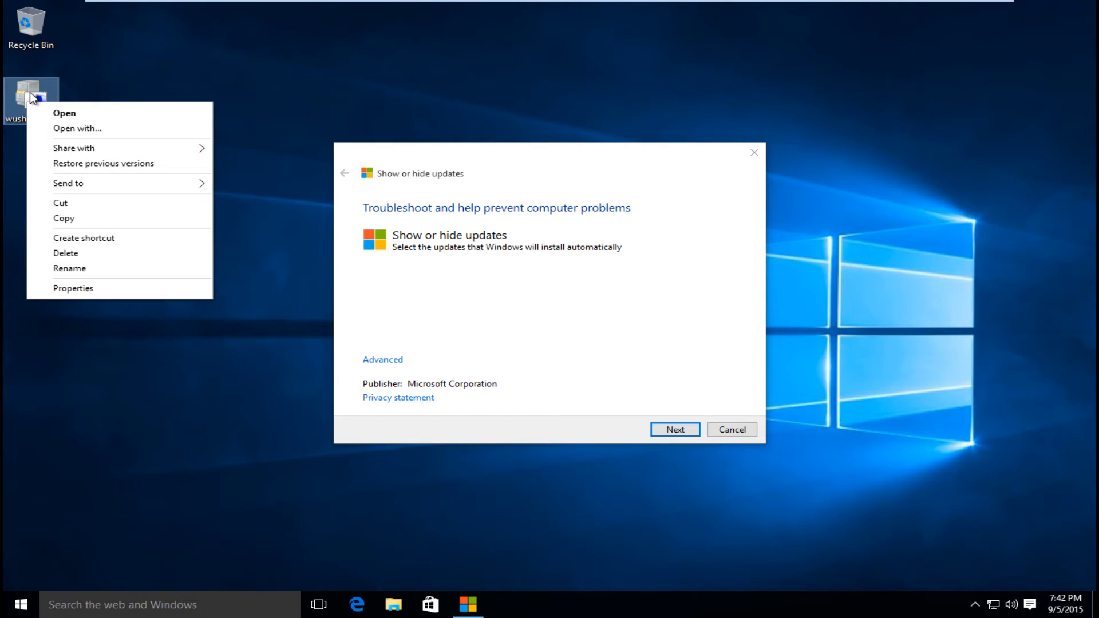
left_click(82, 138)
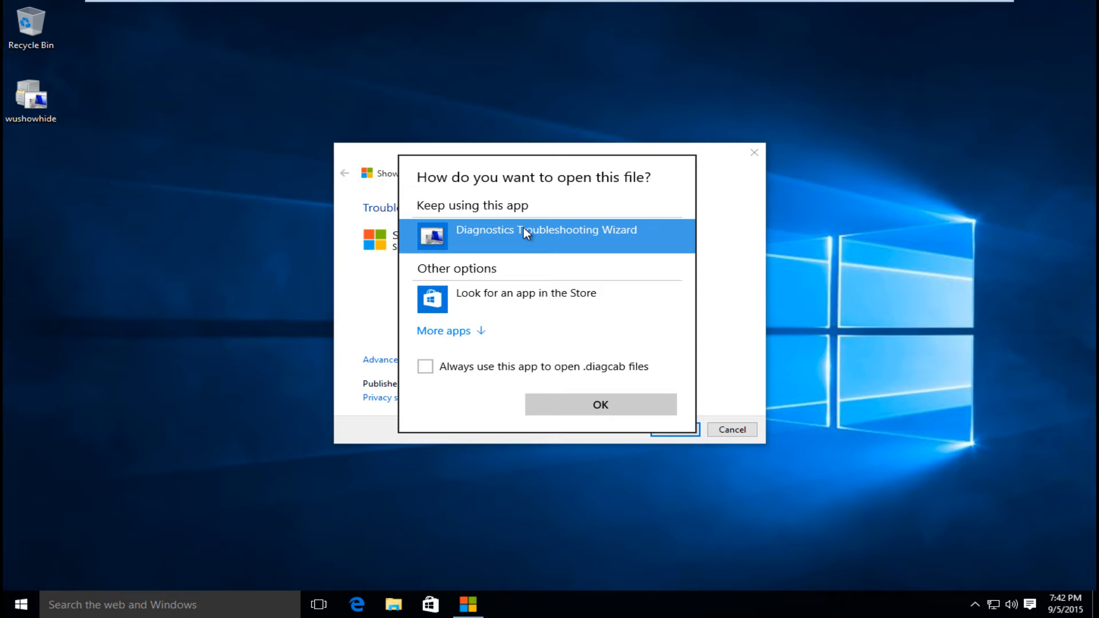
left_click(599, 404)
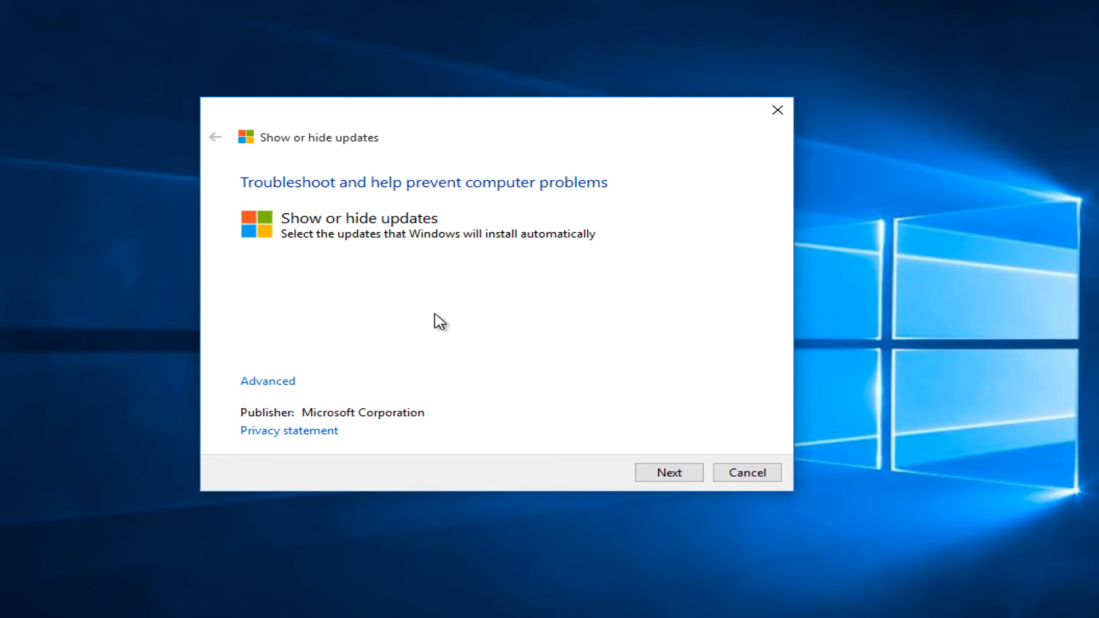
- Pass the welcome page and choose Hide updates to list hideable updates
left_click(667, 472)
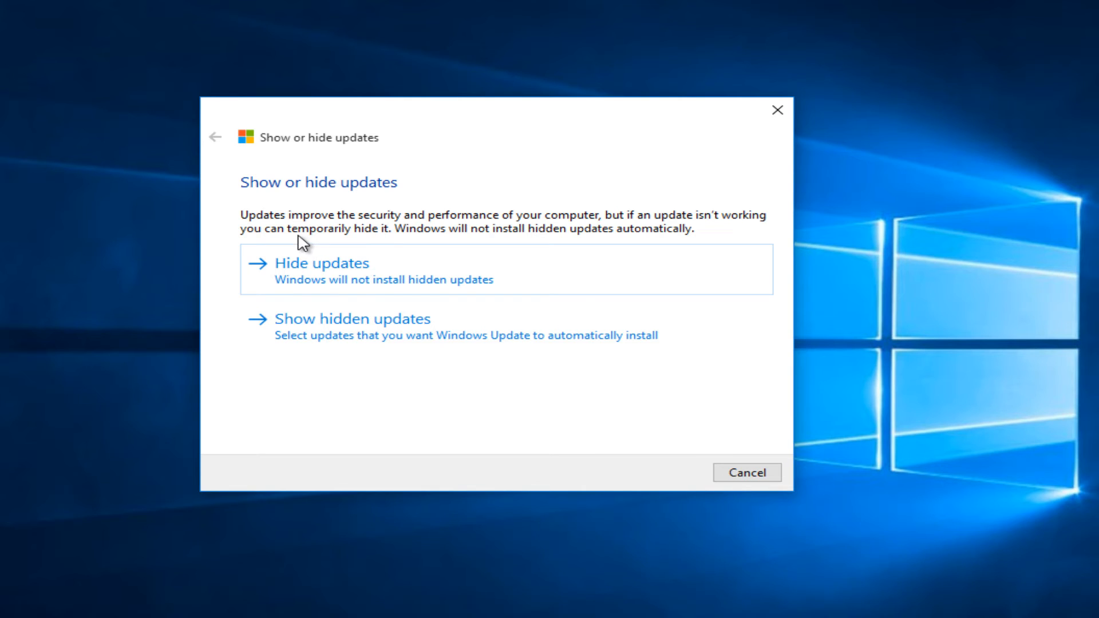
mouse_move(338, 281)
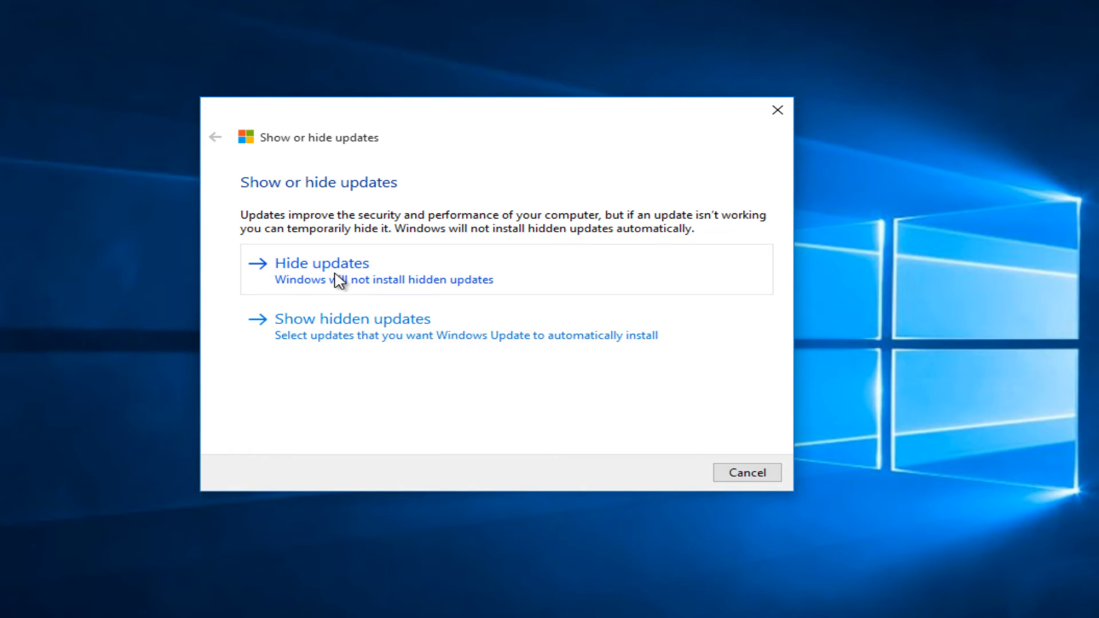
mouse_move(429, 339)
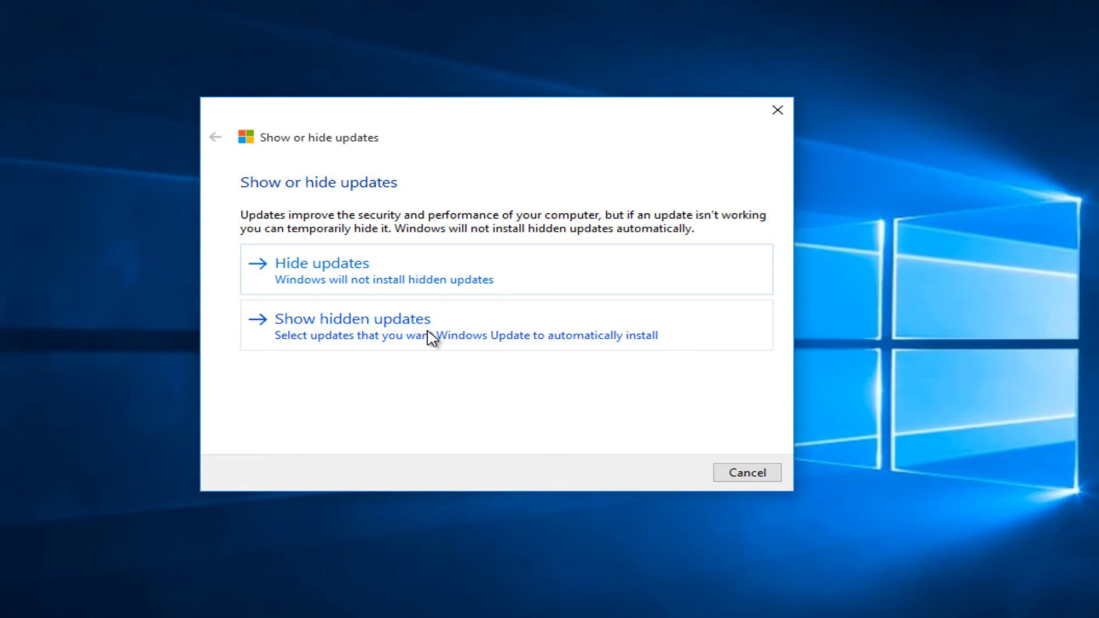
mouse_move(450, 340)
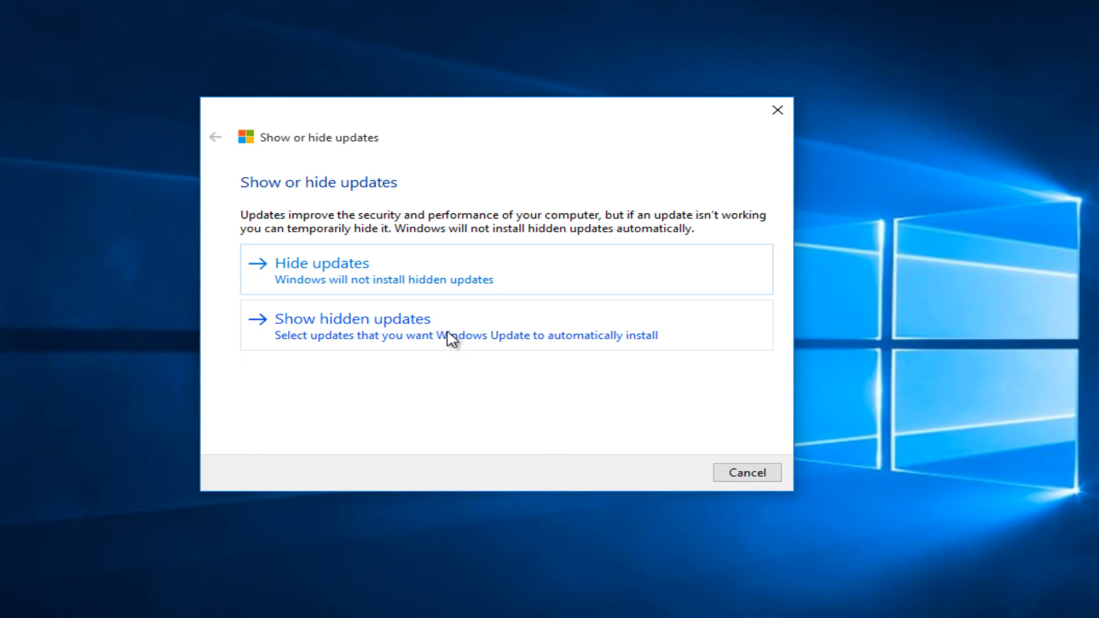
mouse_move(410, 325)
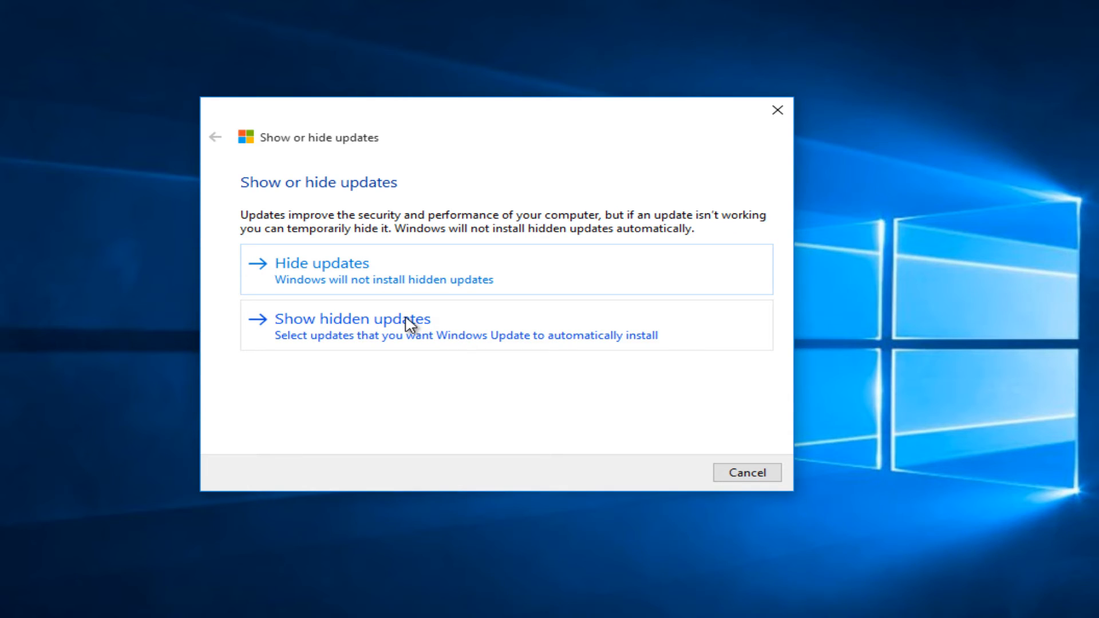
mouse_move(290, 277)
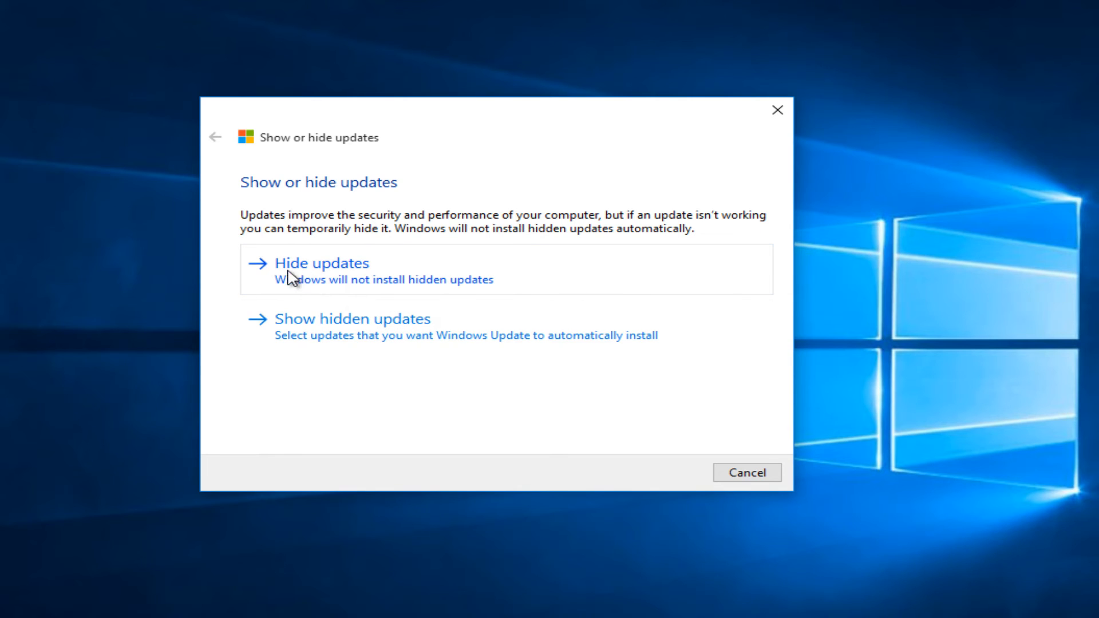
left_click(321, 263)
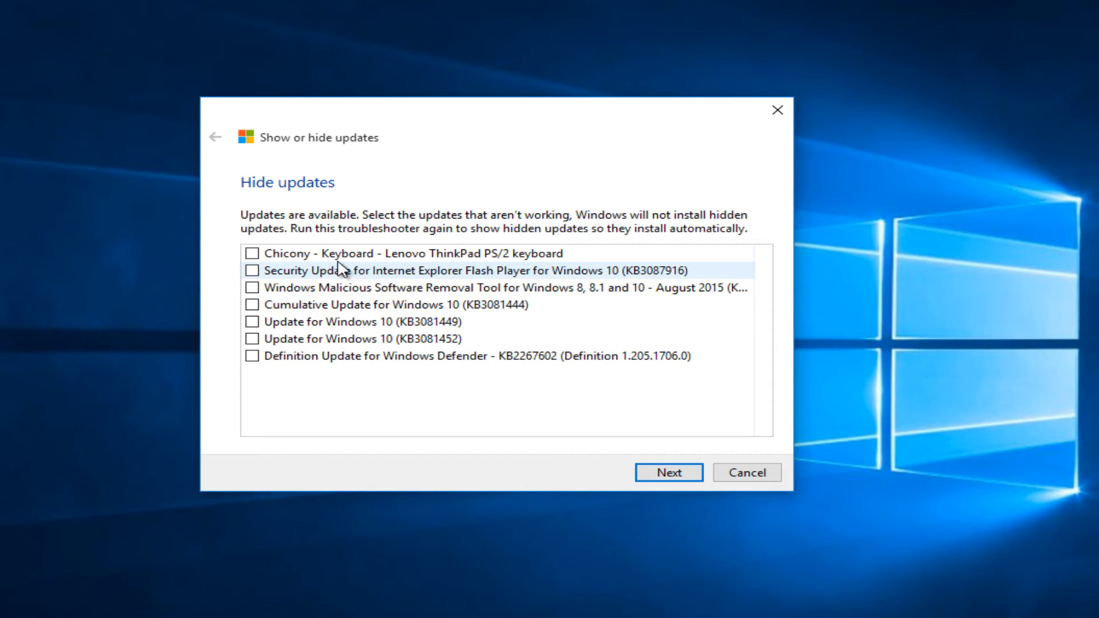
mouse_move(340, 240)
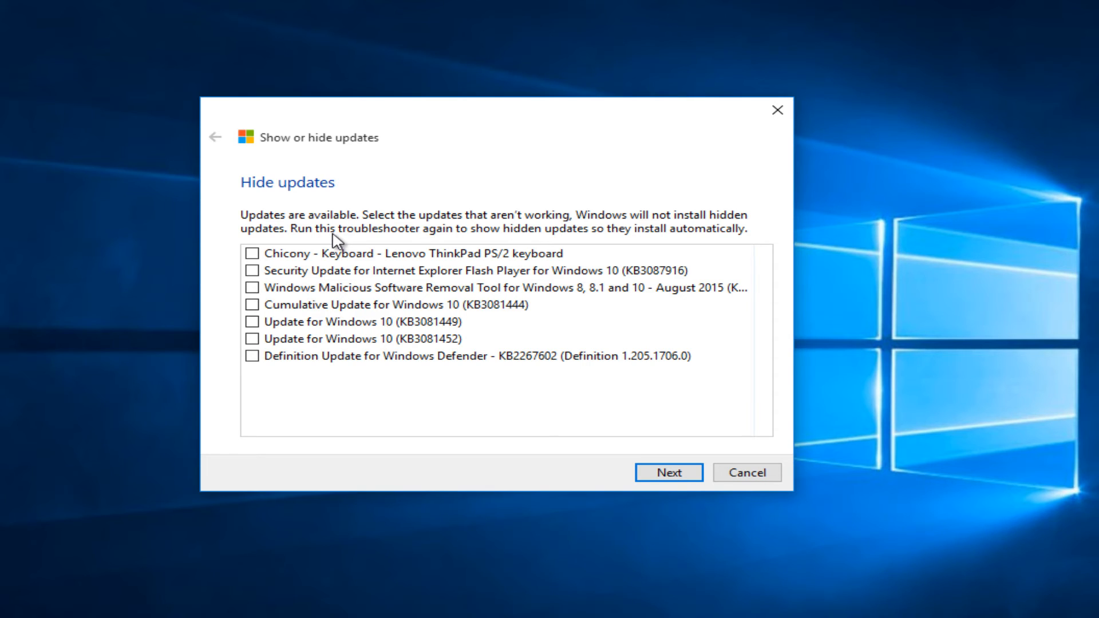
mouse_move(291, 273)
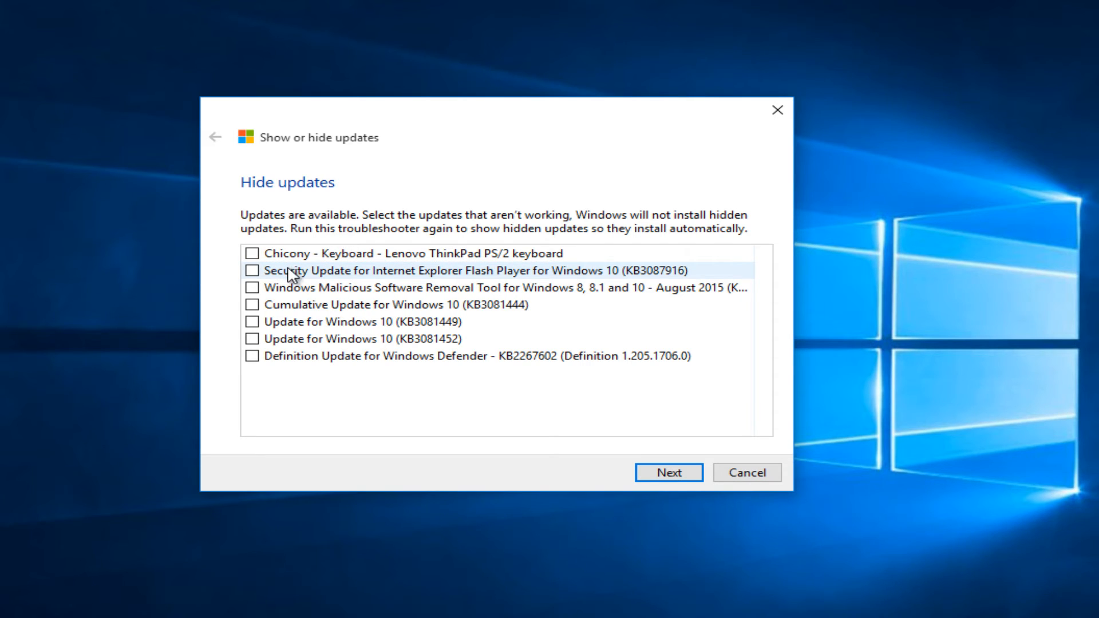
mouse_move(287, 288)
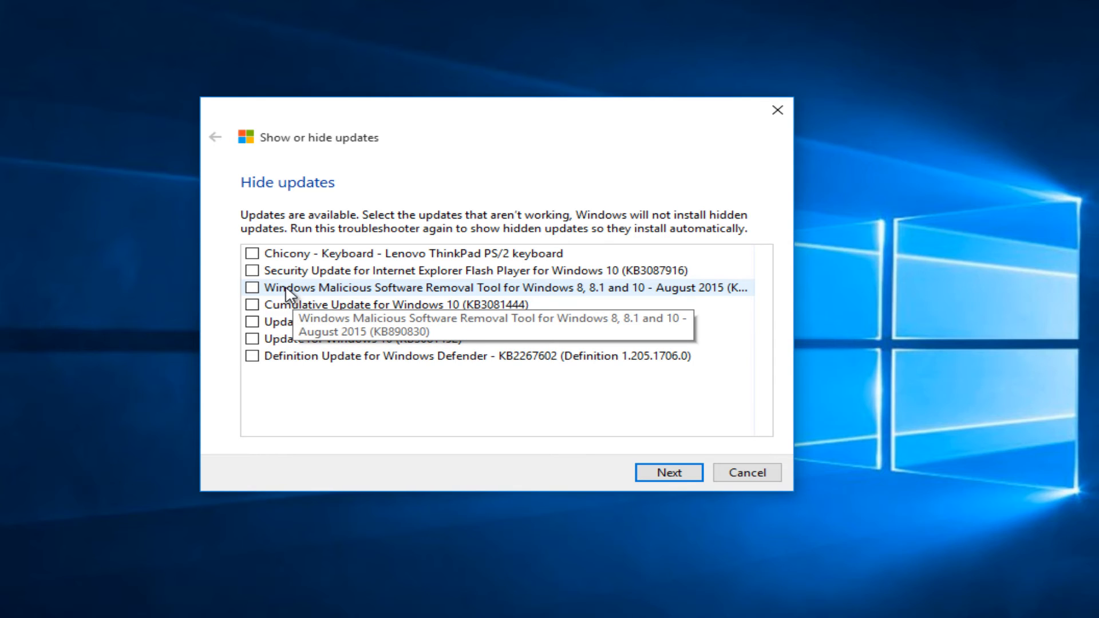
- Tick the Malicious Software Removal Tool and Windows Defender definition update KB2267602 for hiding
left_click(253, 287)
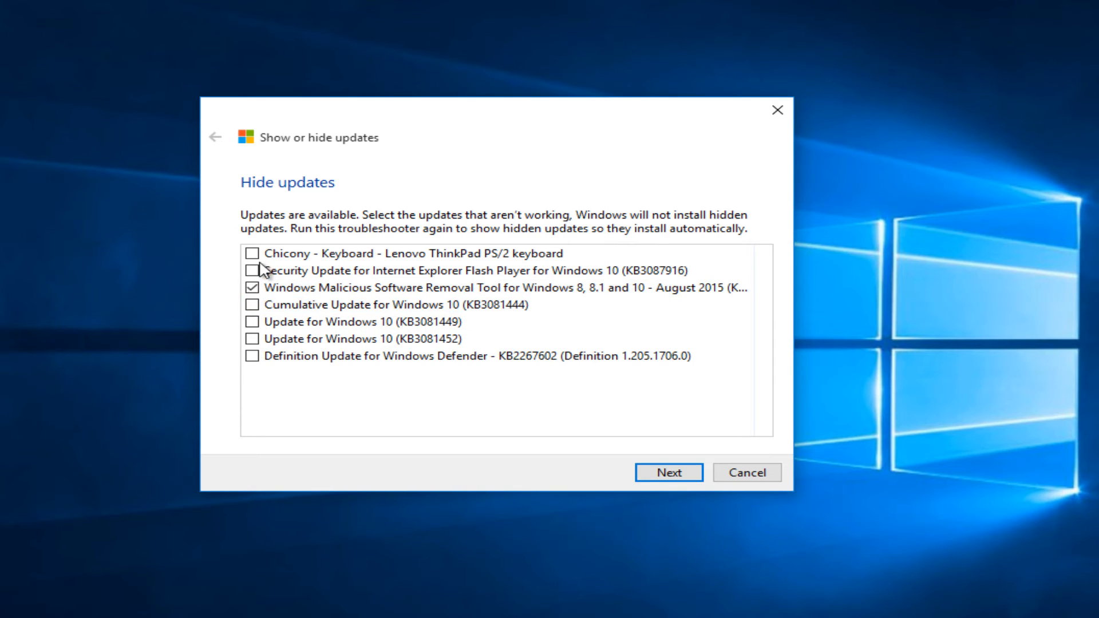
mouse_move(247, 361)
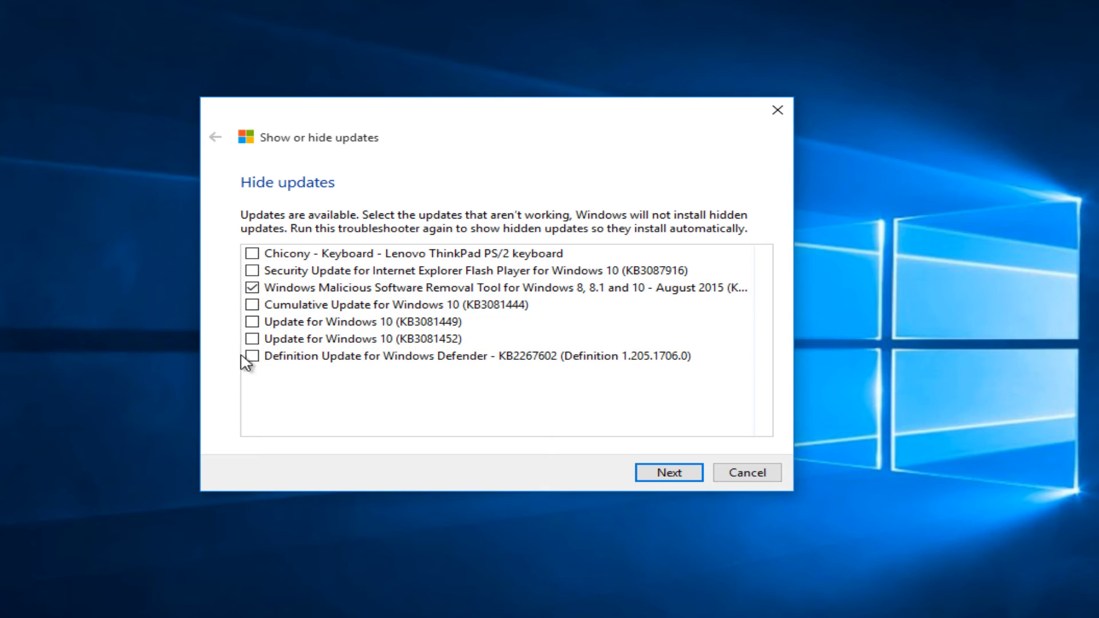
left_click(252, 356)
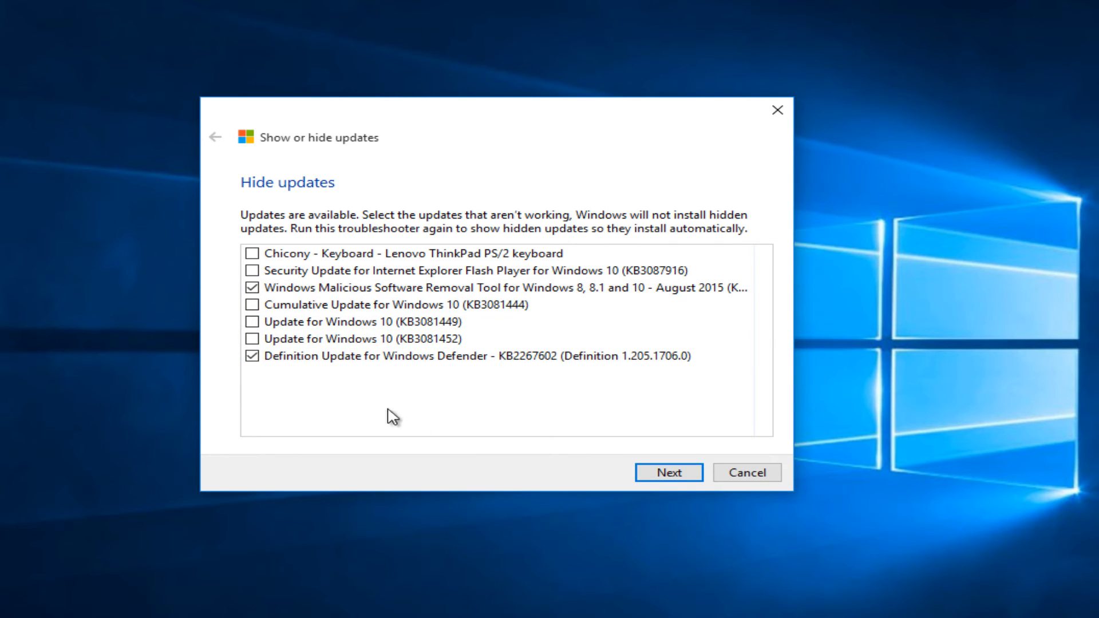
left_click(469, 356)
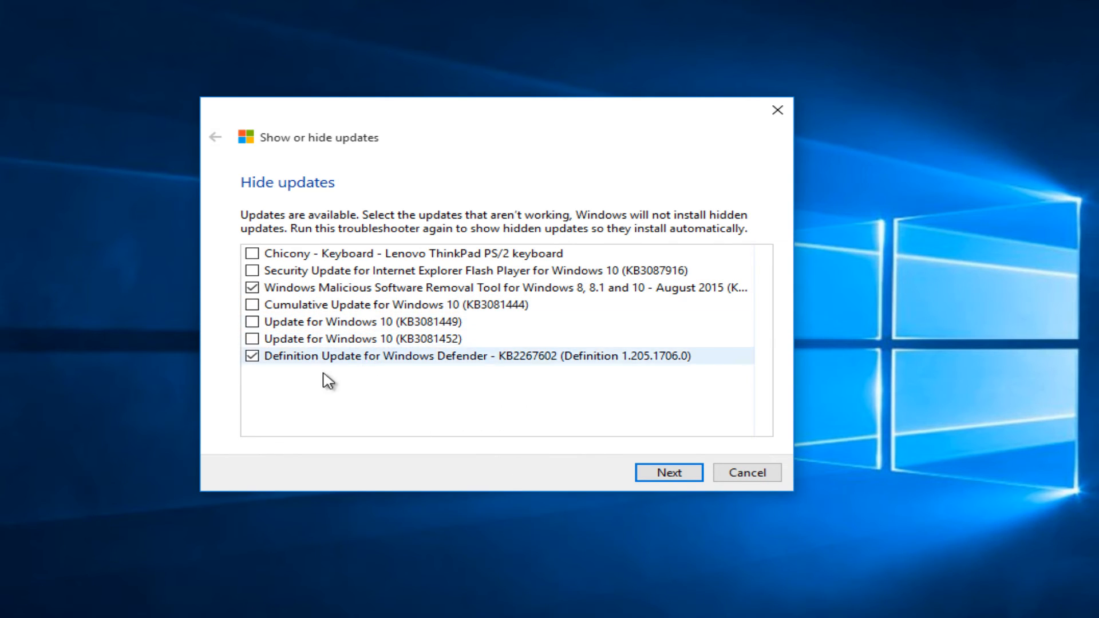
mouse_move(317, 364)
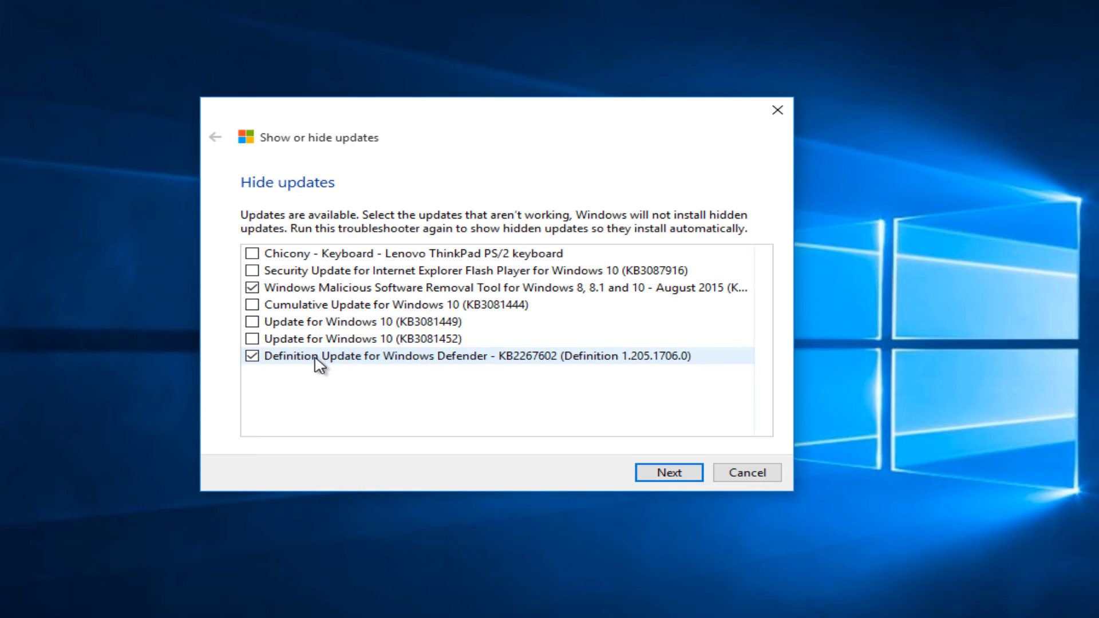
mouse_move(406, 372)
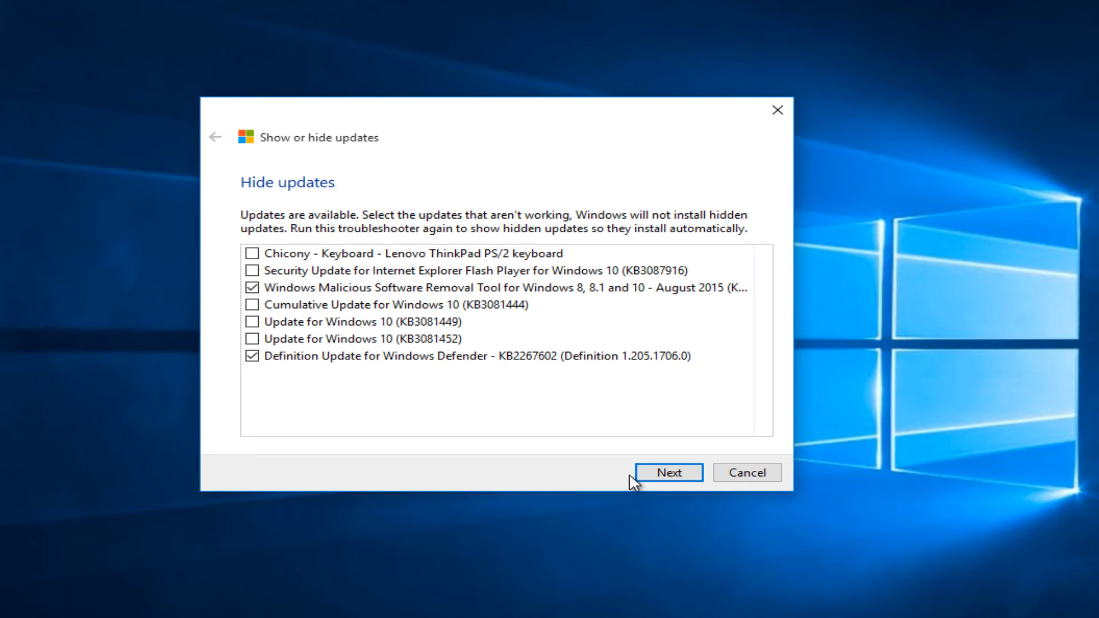
- Hide the Malicious Software Removal Tool and Windows Defender definition update
left_click(667, 471)
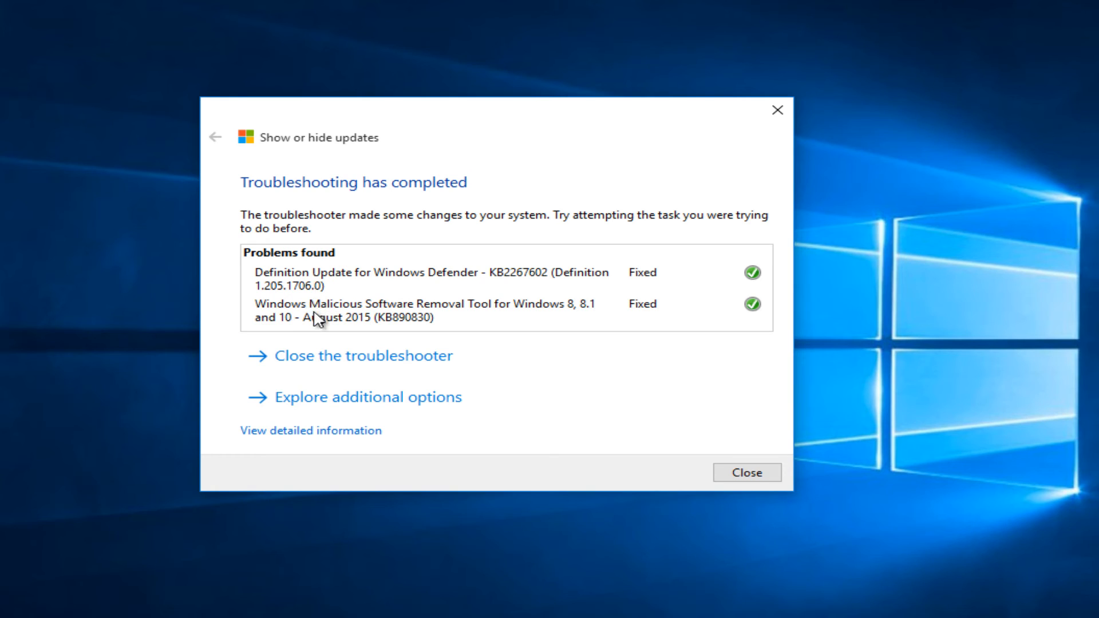
mouse_move(631, 278)
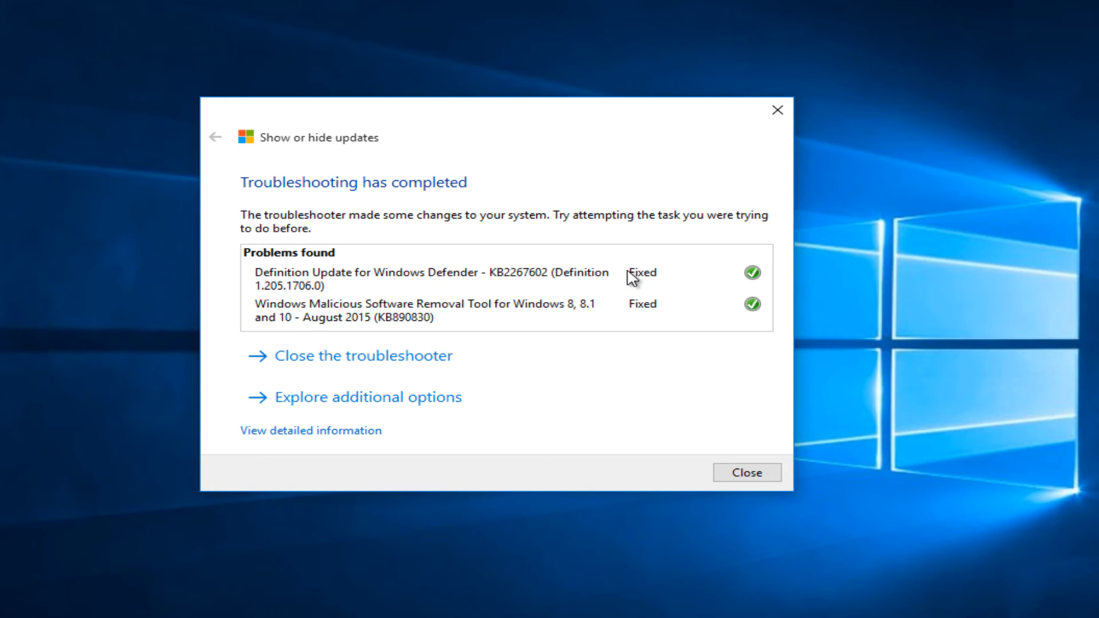
mouse_move(641, 287)
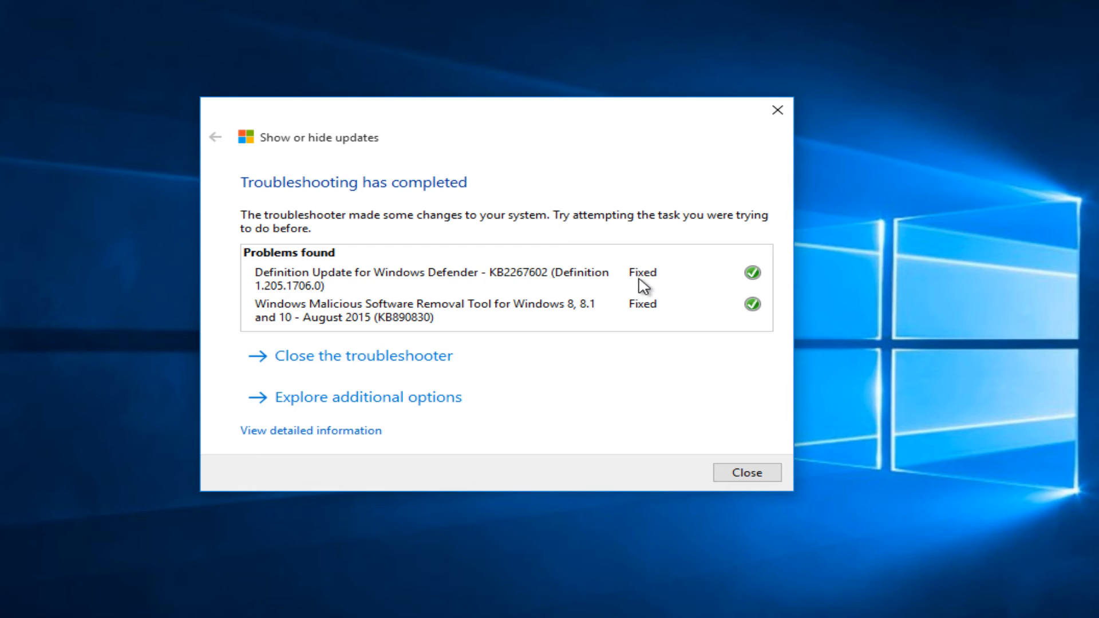
mouse_move(641, 318)
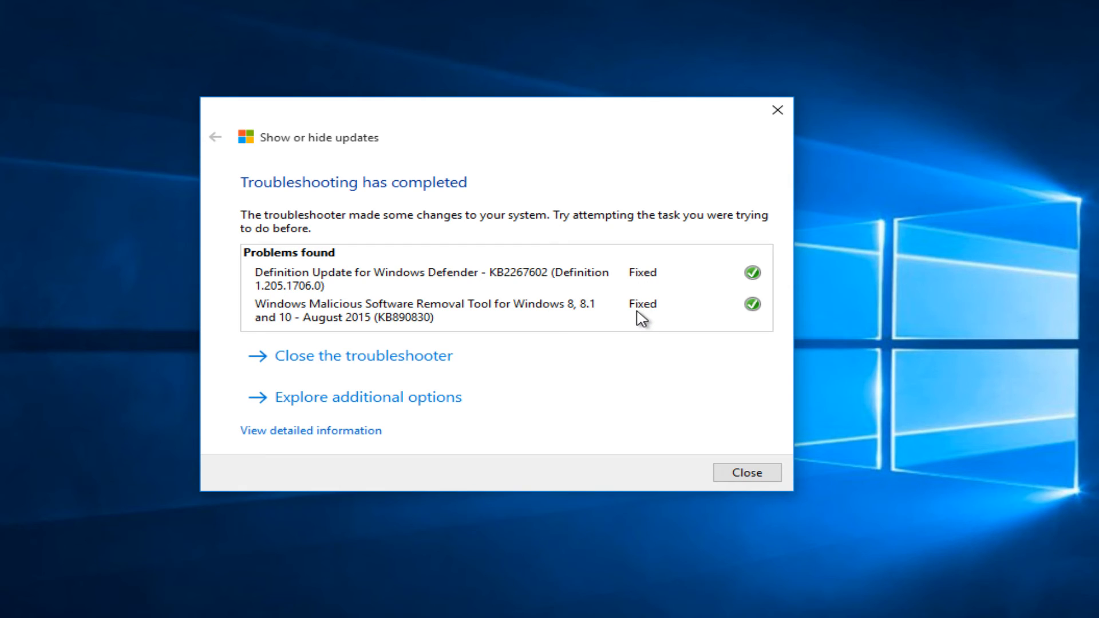
mouse_move(765, 282)
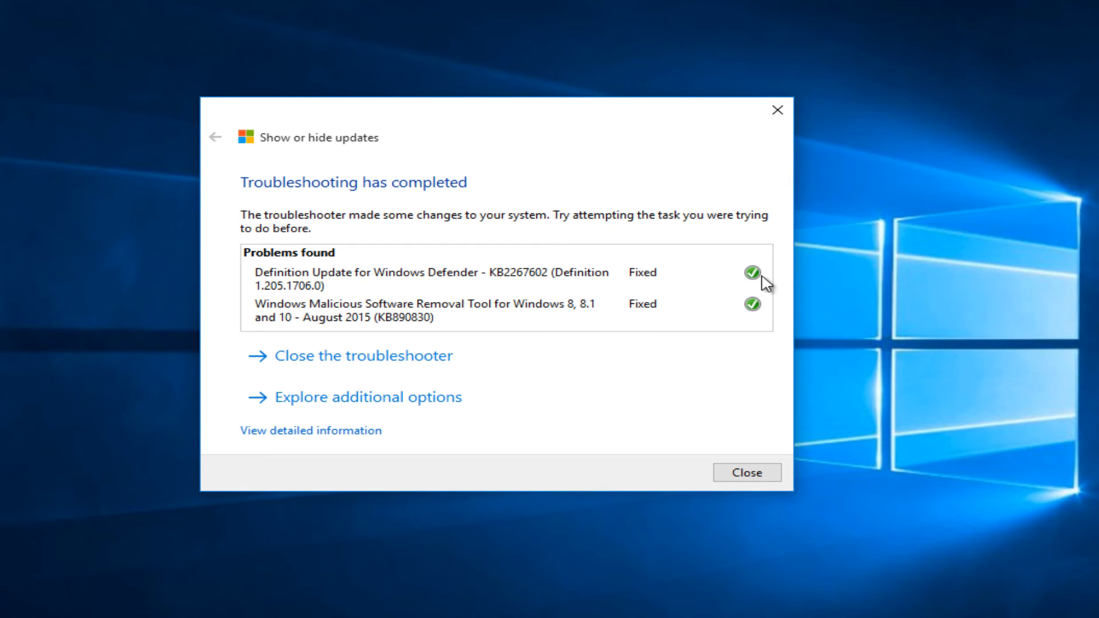
mouse_move(706, 396)
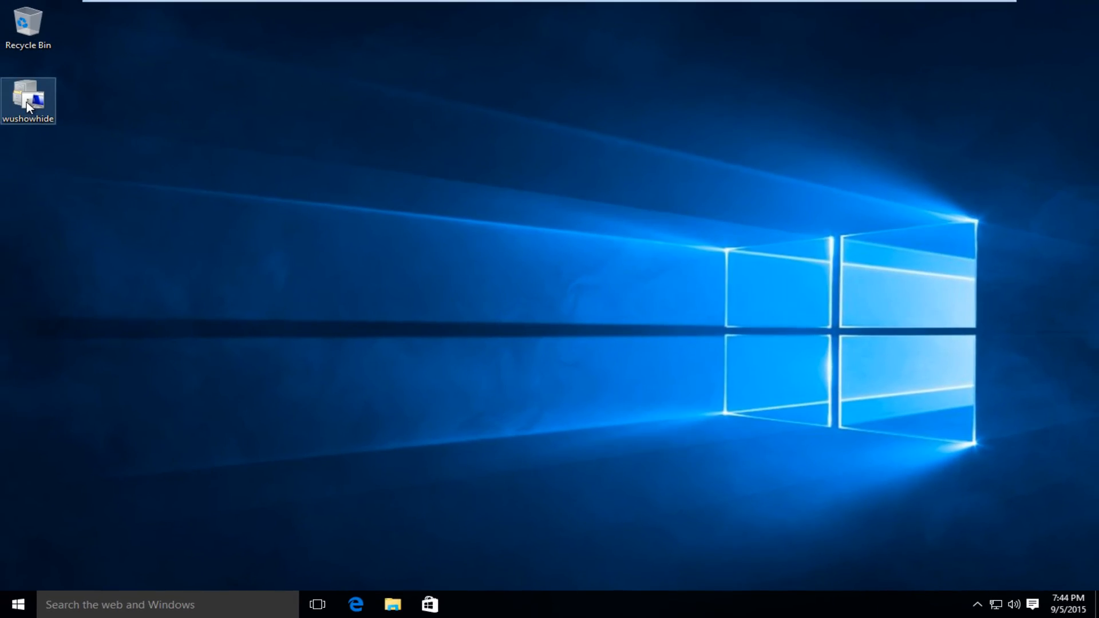
- Relaunch wushowhide and pass the welcome page to reach the hide/show choice
double_click(28, 100)
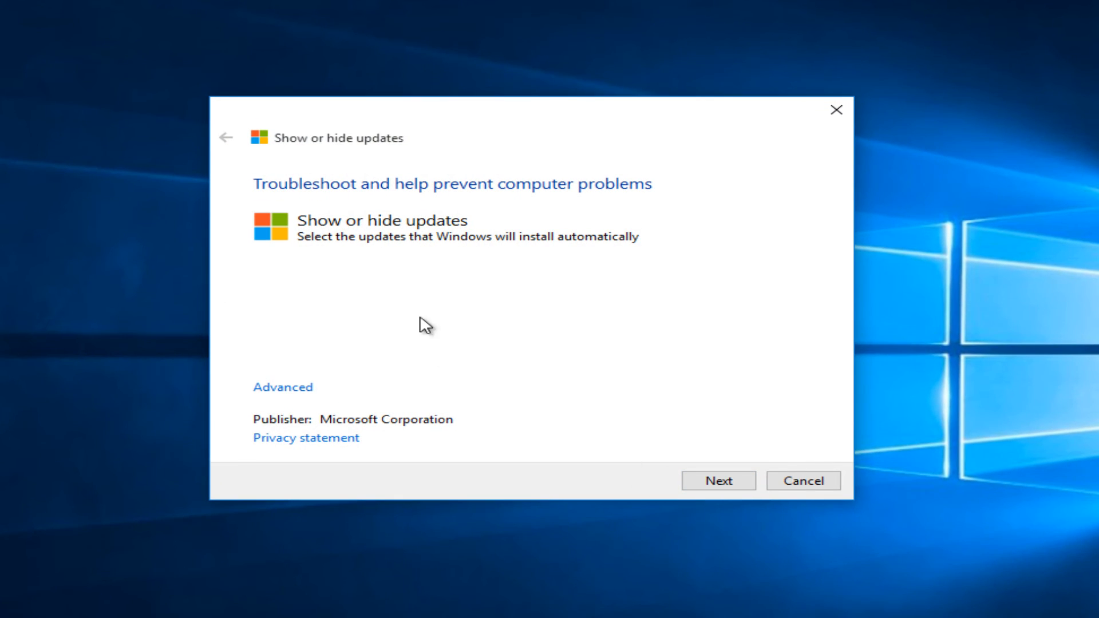
left_click(718, 480)
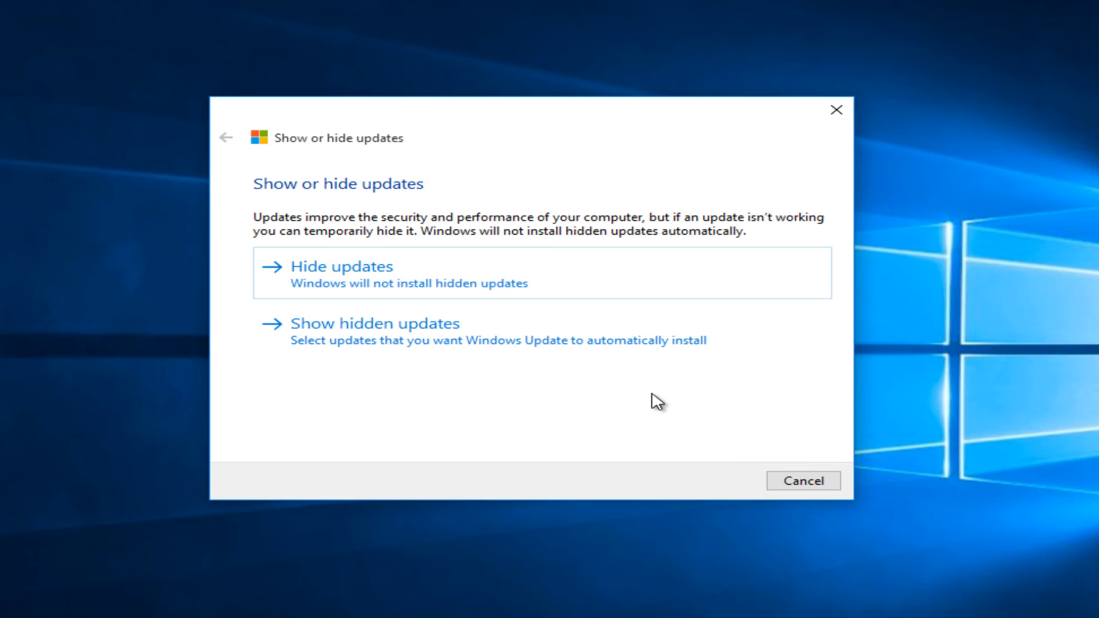
mouse_move(528, 403)
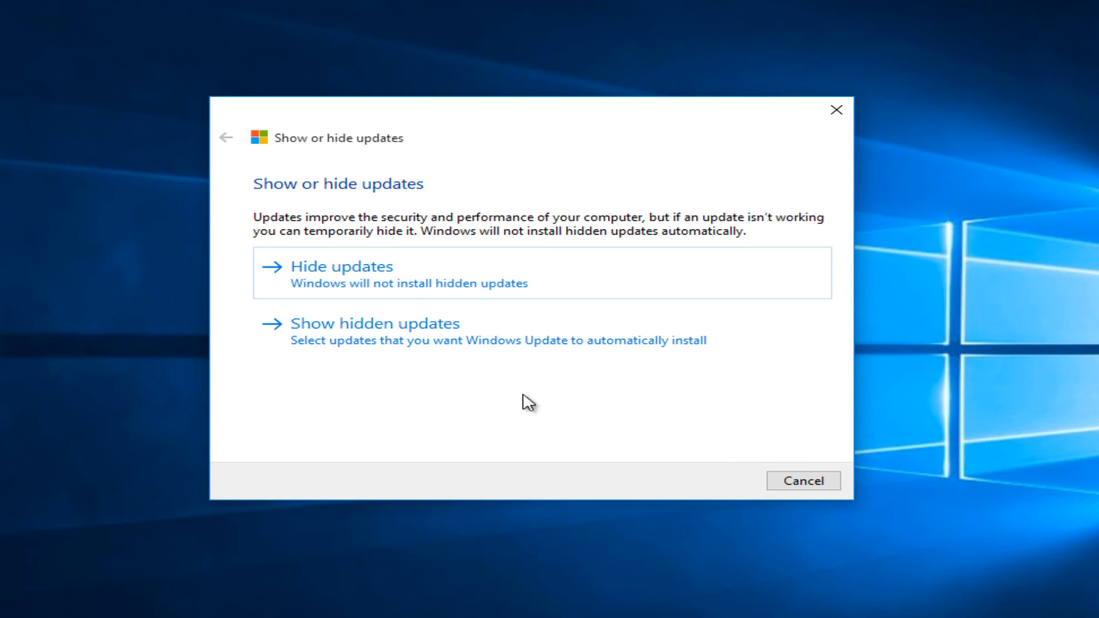
mouse_move(252, 331)
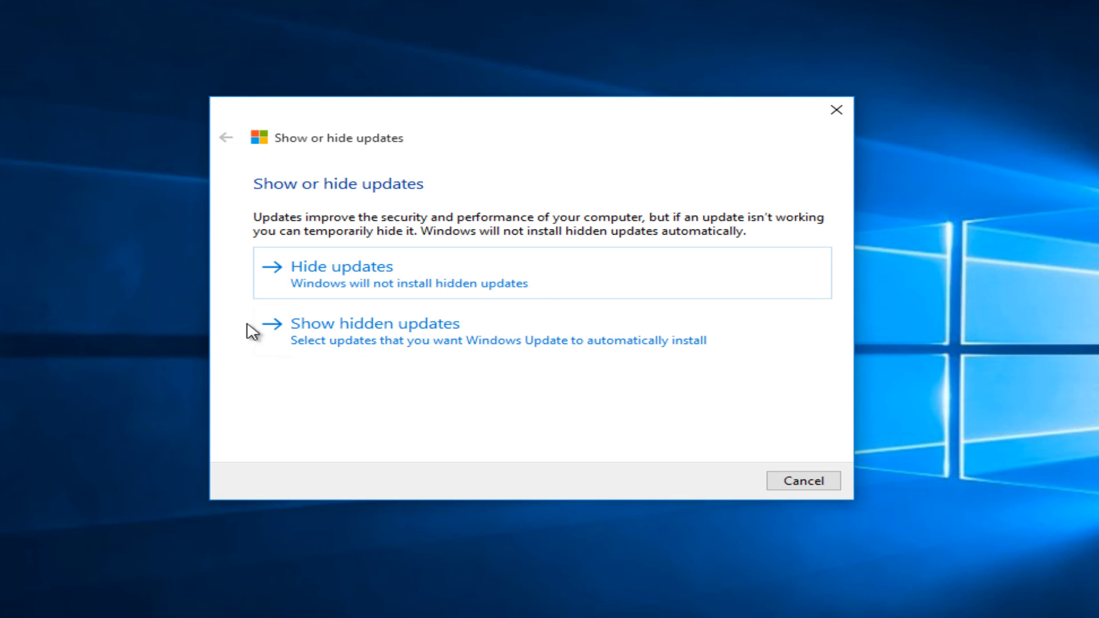
mouse_move(303, 263)
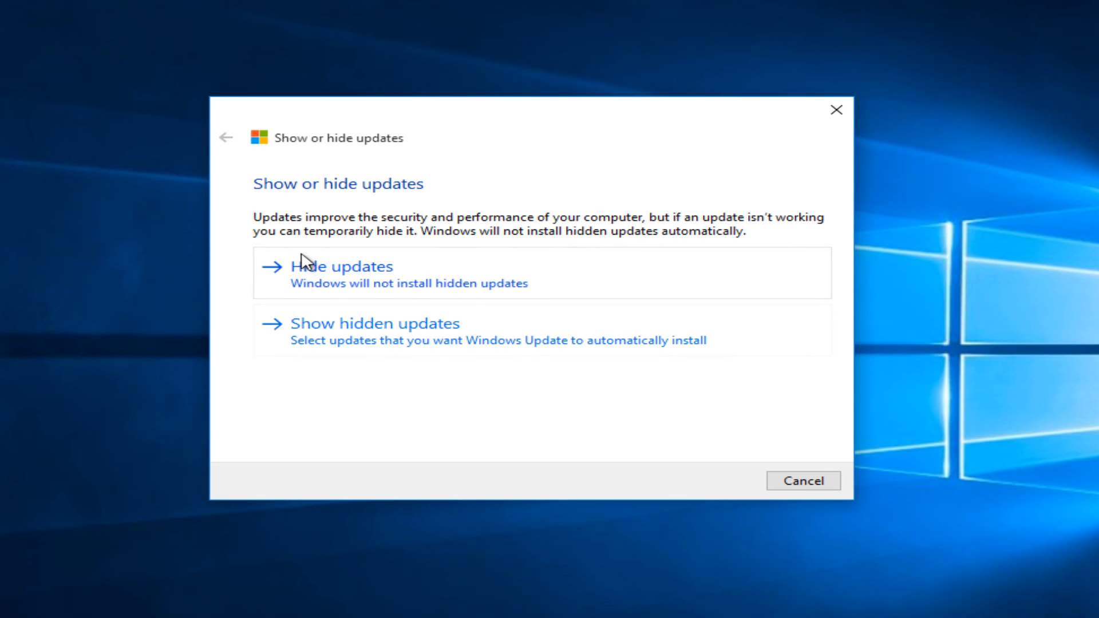
mouse_move(468, 342)
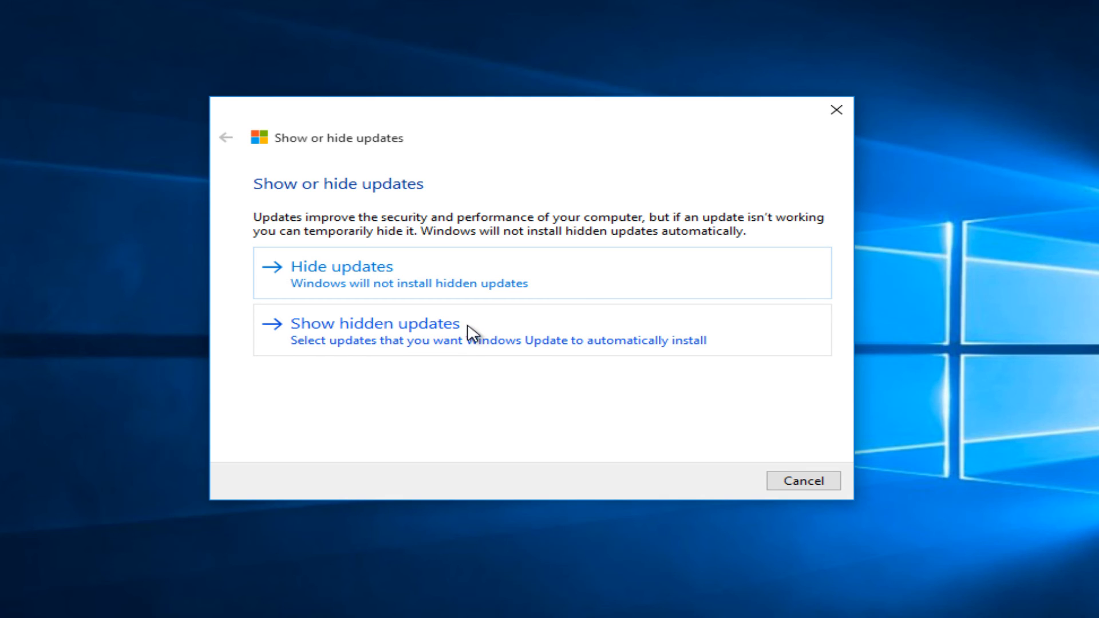
mouse_move(463, 340)
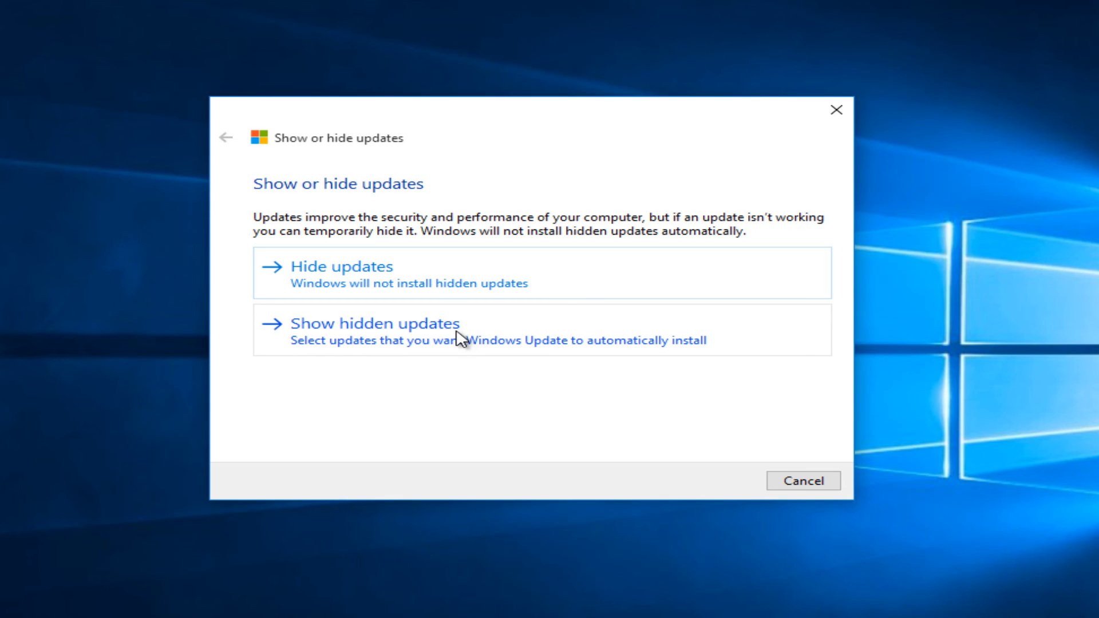
mouse_move(325, 349)
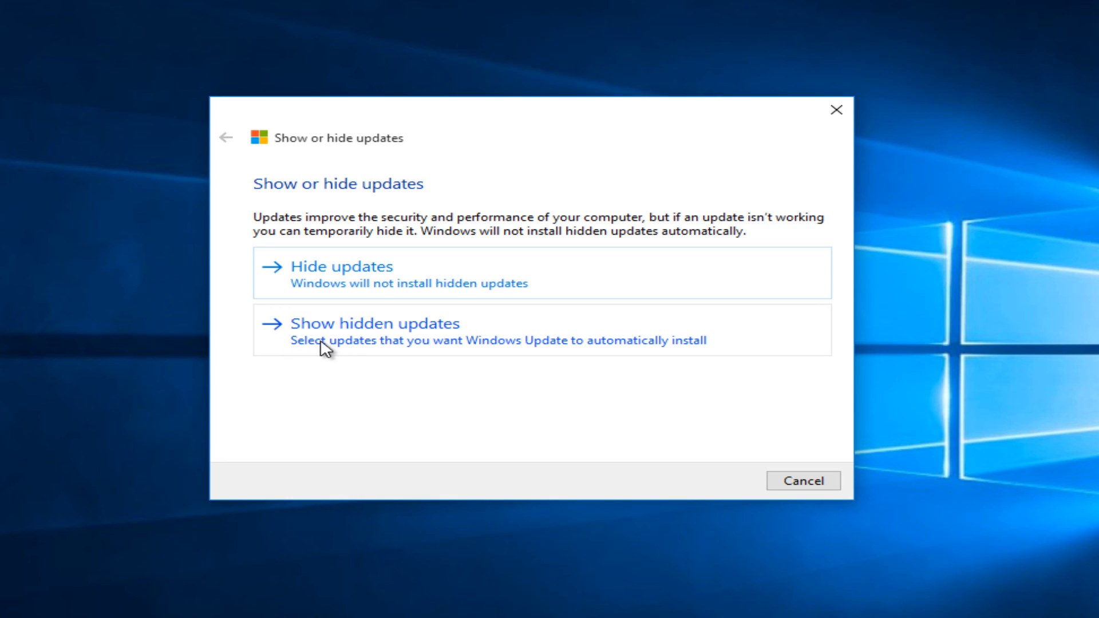
mouse_move(384, 344)
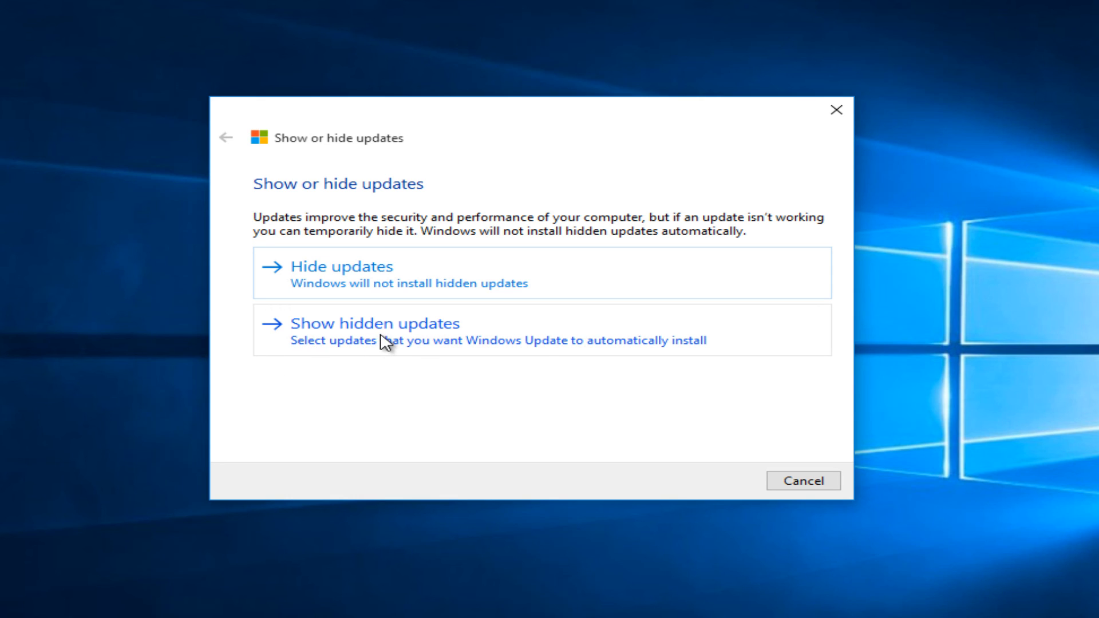
- Choose Show hidden updates to list the two hidden updates
left_click(371, 323)
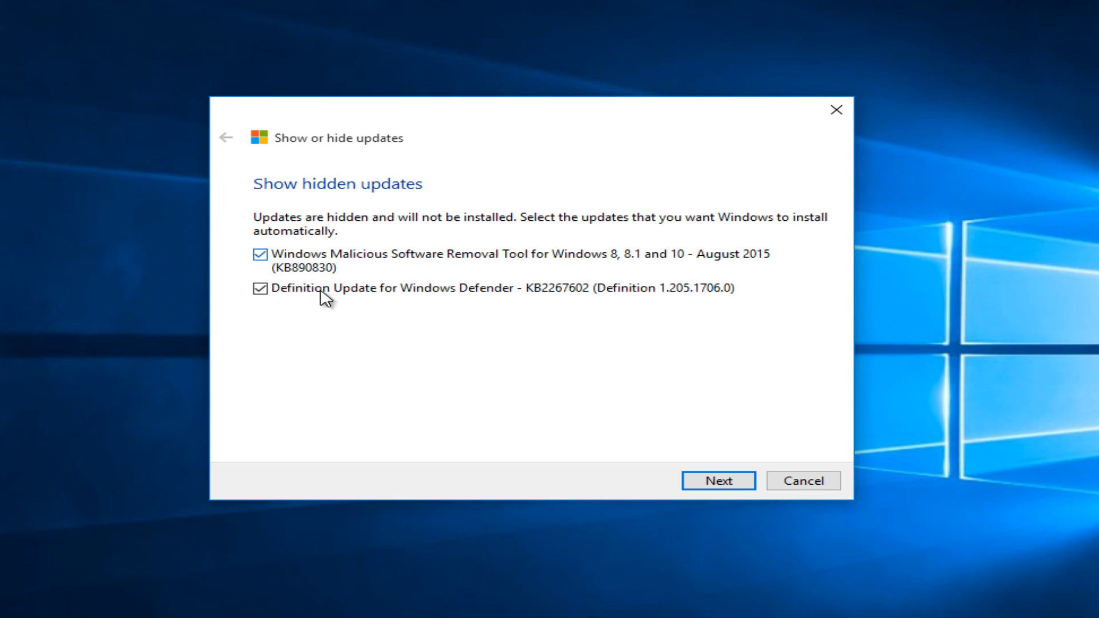
mouse_move(473, 250)
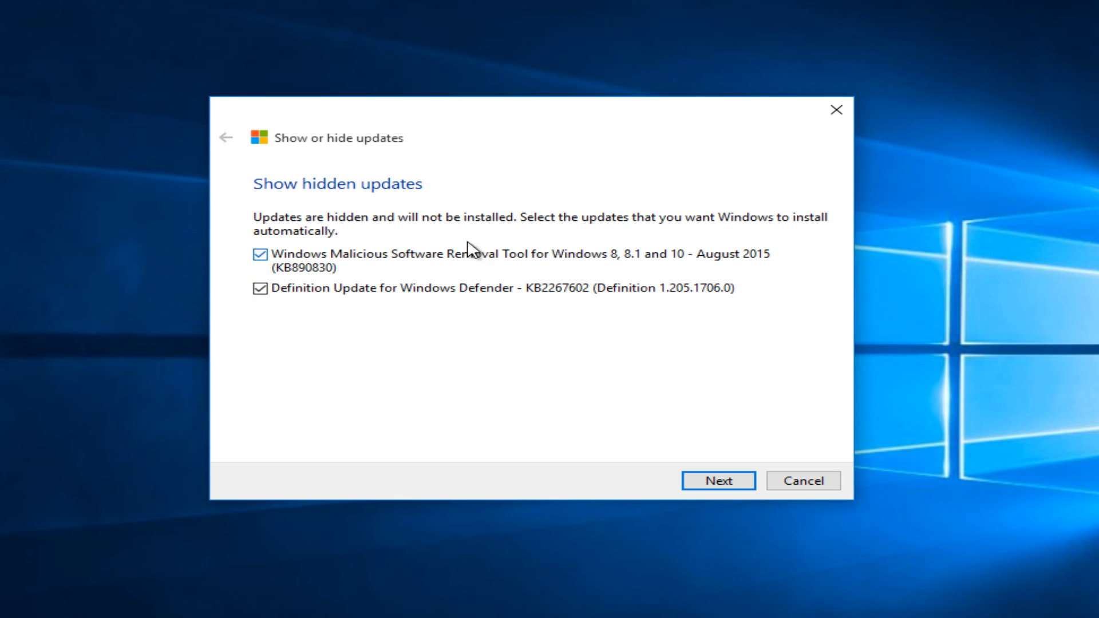
mouse_move(574, 405)
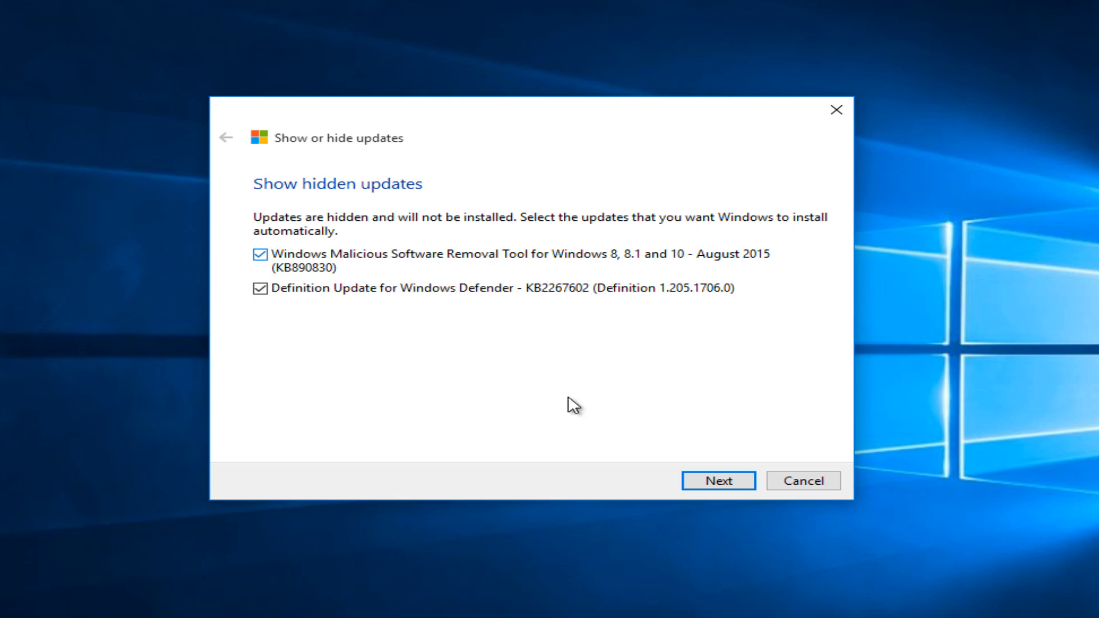
- Unhide the Windows Defender definition update and Malicious Software Removal Tool
left_click(718, 481)
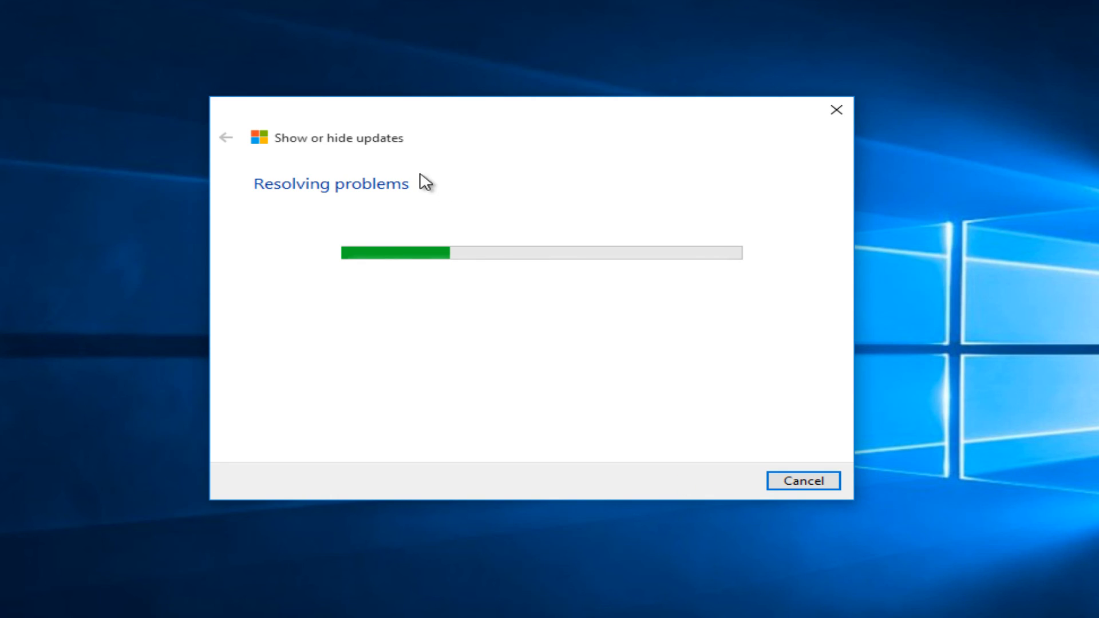
mouse_move(410, 165)
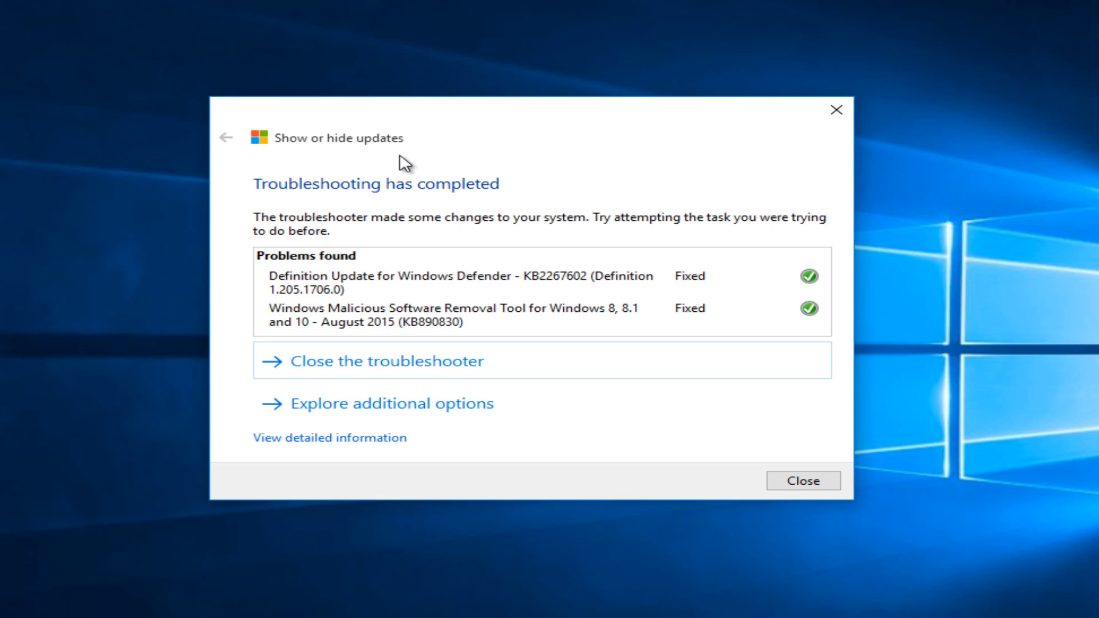
mouse_move(552, 153)
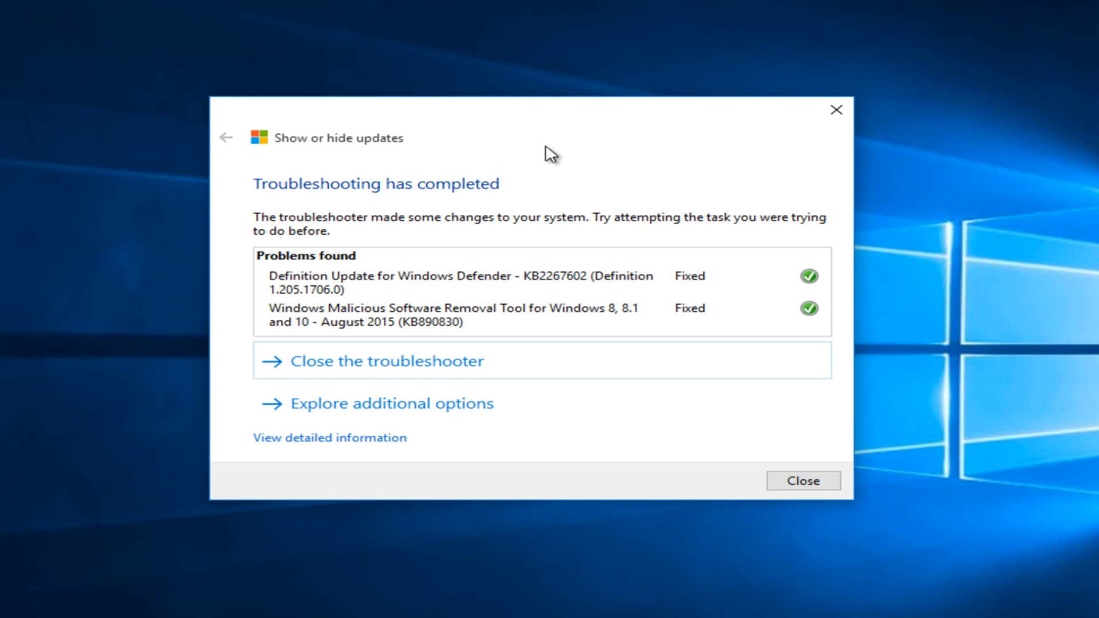